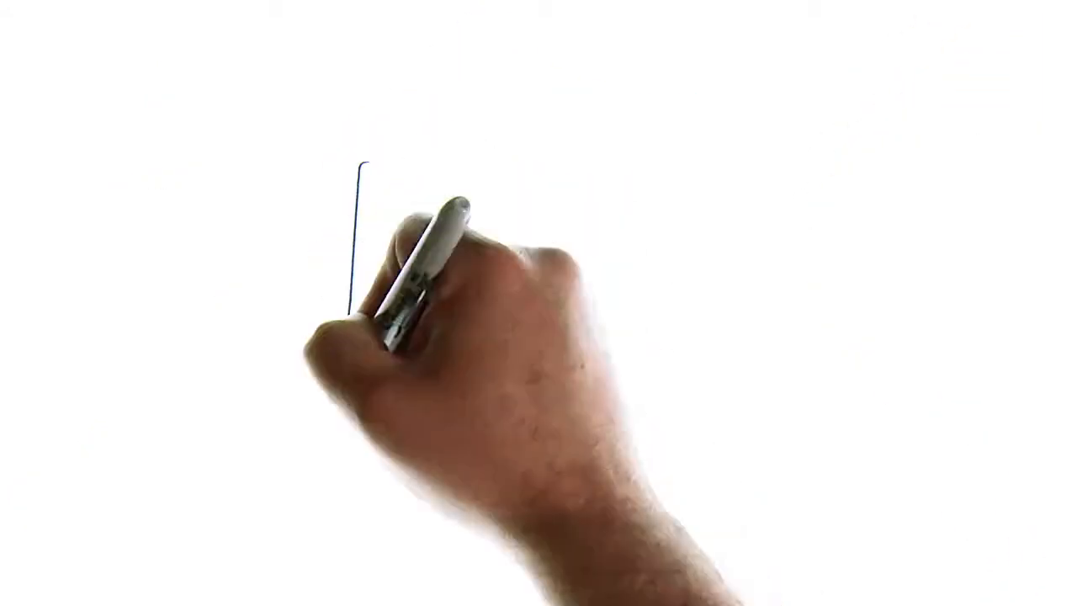
Draw the landscape tablet outline with its double-lined screen border and small side button.
left_click_drag(357, 168, 740, 395)
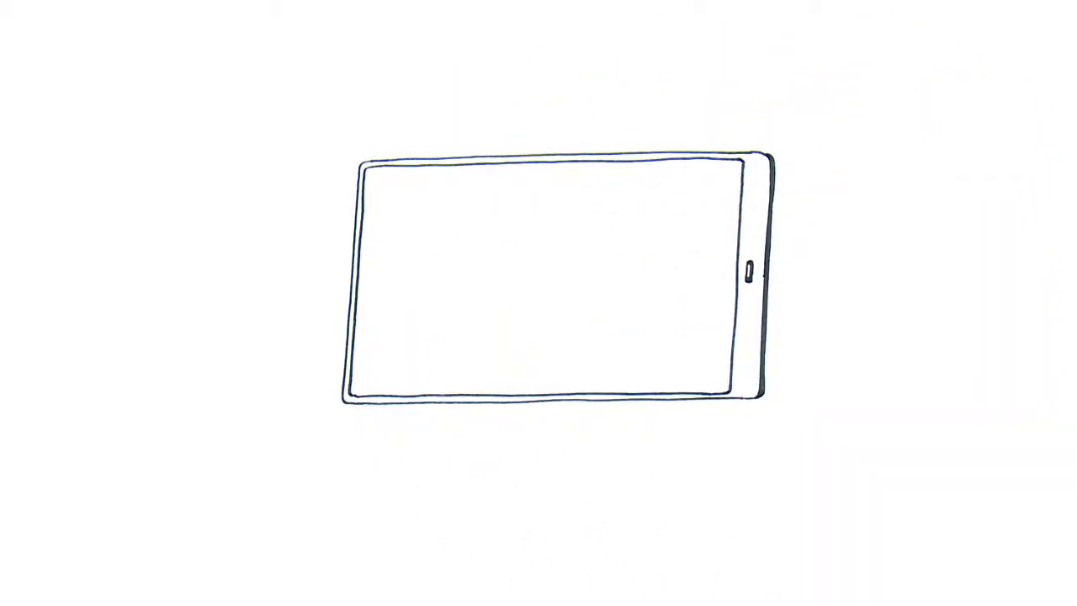